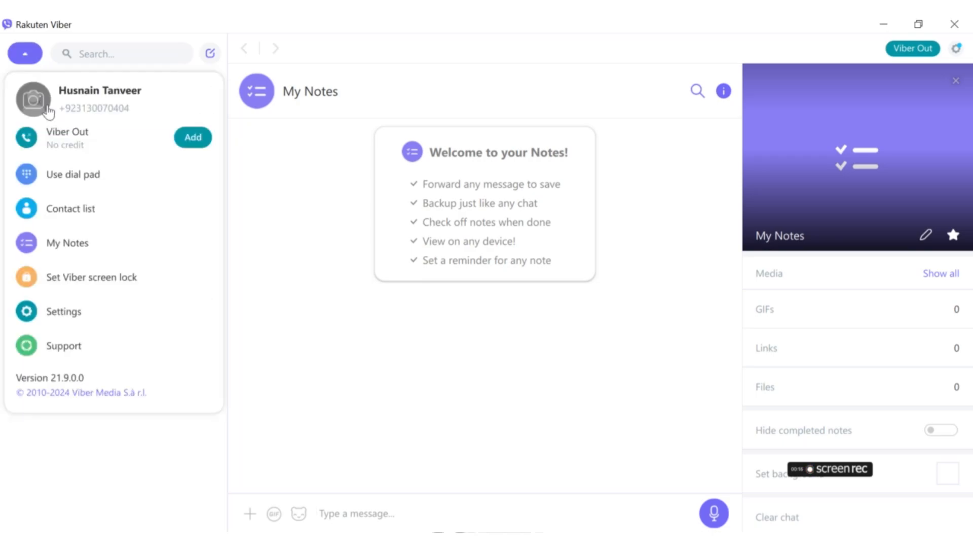
pyautogui.moveTo(82, 318)
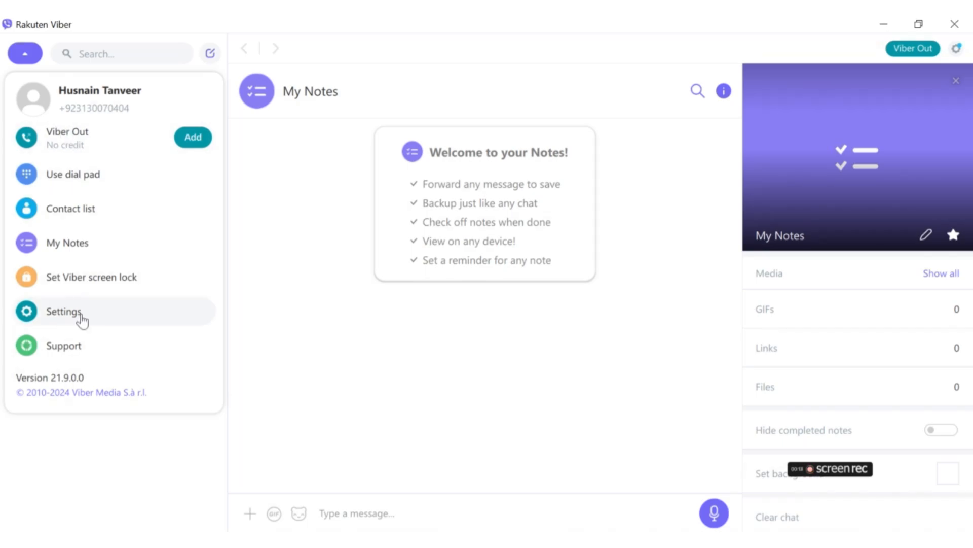
# Open Viber's settings on the Account page from the profile menu
pyautogui.click(62, 312)
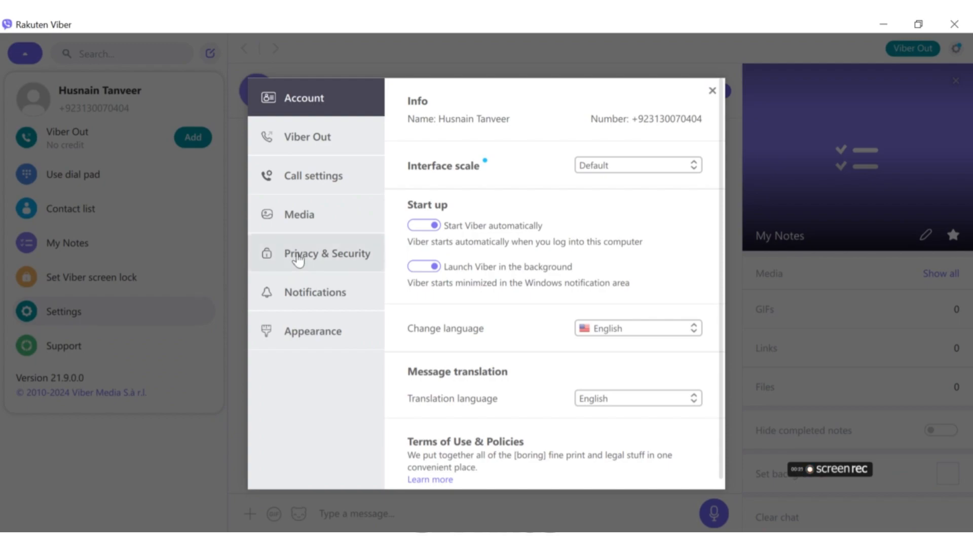
pyautogui.moveTo(321, 271)
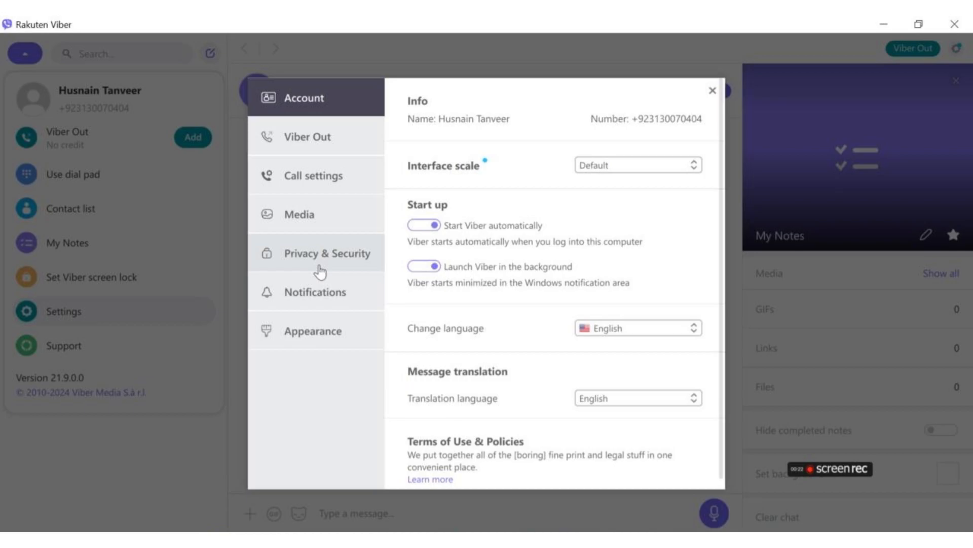
# Start deactivating Viber on this desktop from the Privacy & Security settings
pyautogui.click(330, 252)
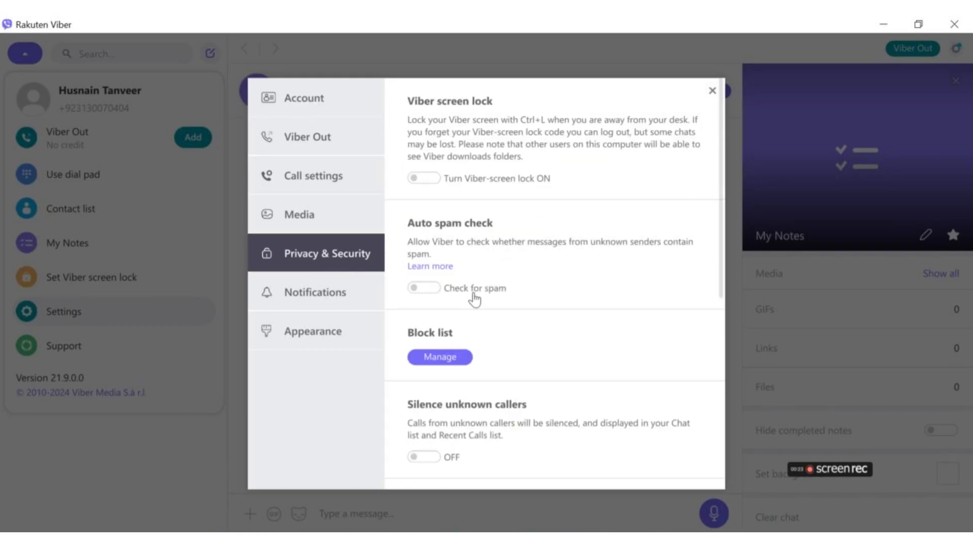
pyautogui.scroll(-3)
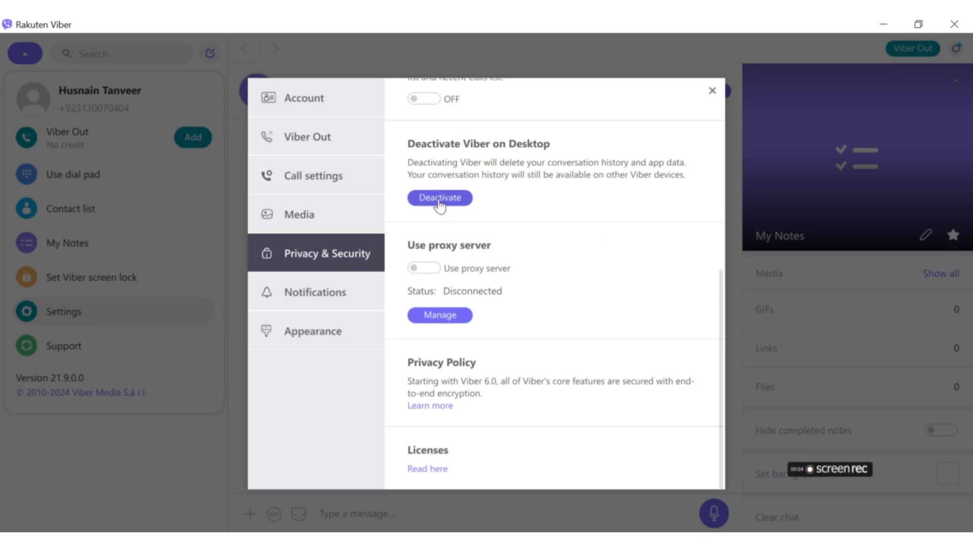
pyautogui.click(439, 197)
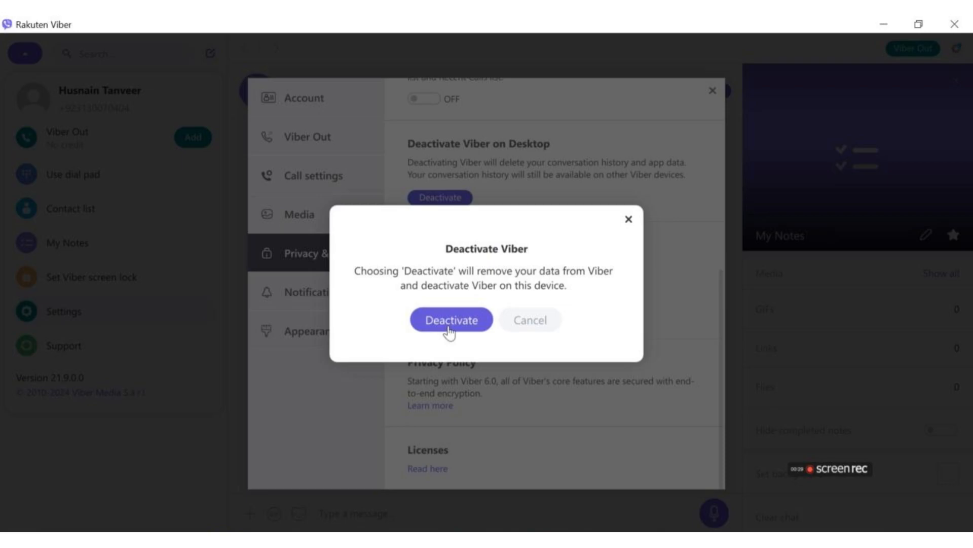
pyautogui.click(452, 319)
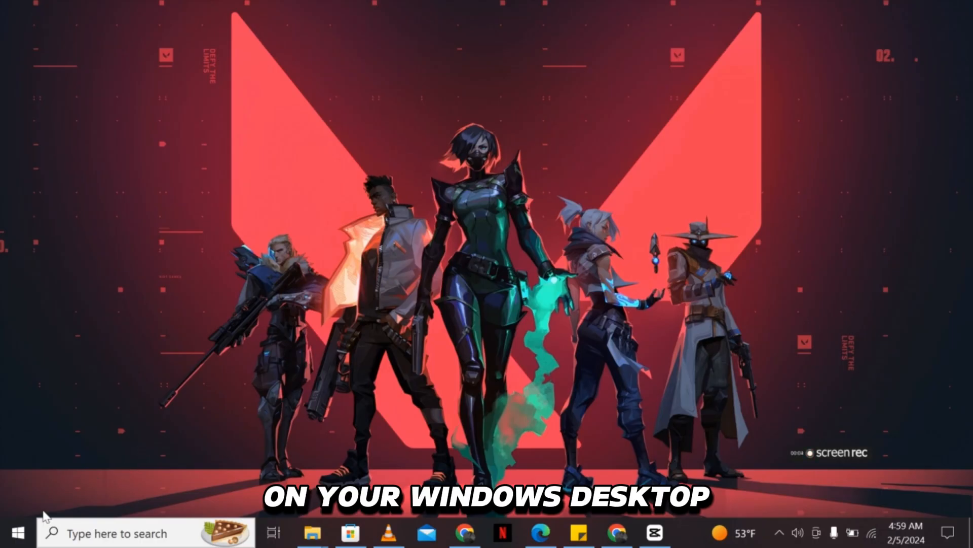
# Reopen Viber and reach its settings through the account menu
pyautogui.click(15, 532)
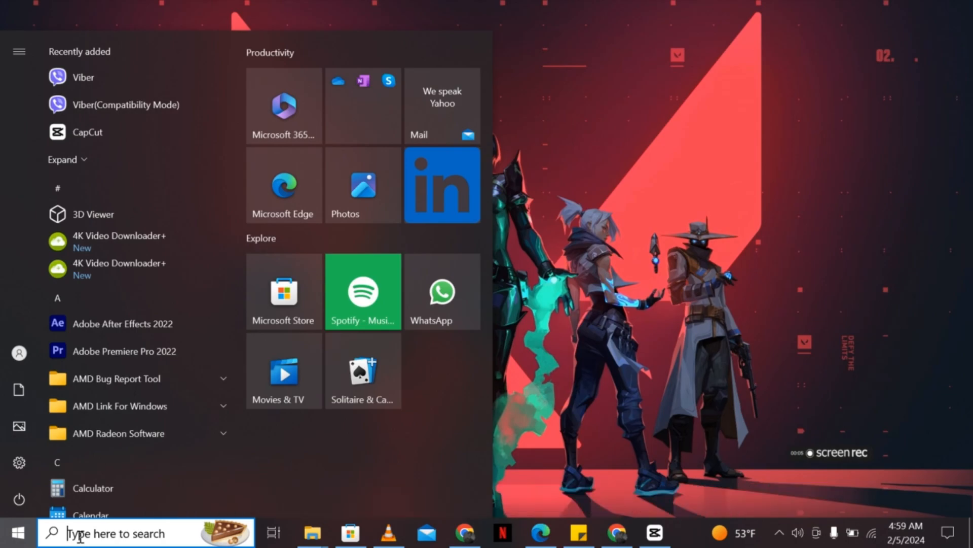
pyautogui.click(17, 533)
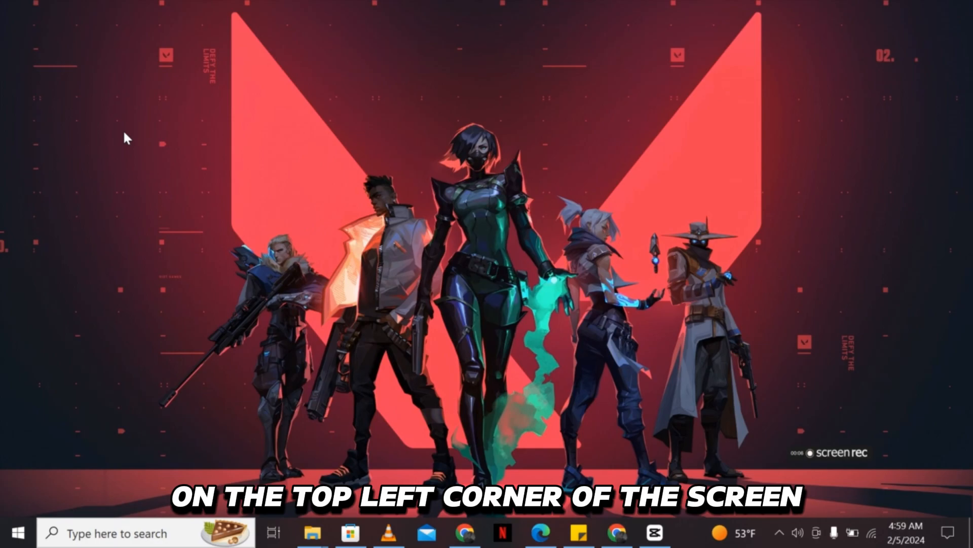
pyautogui.click(670, 532)
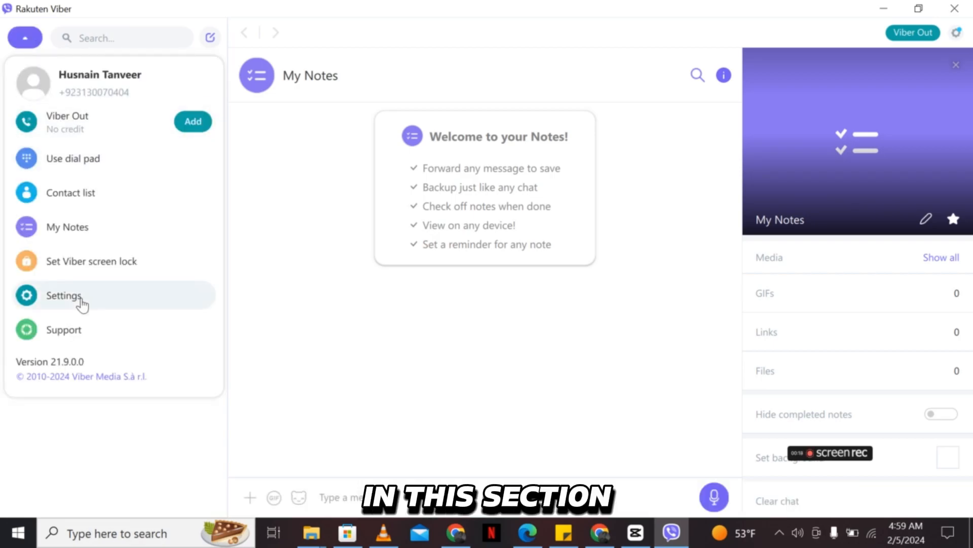
pyautogui.click(63, 296)
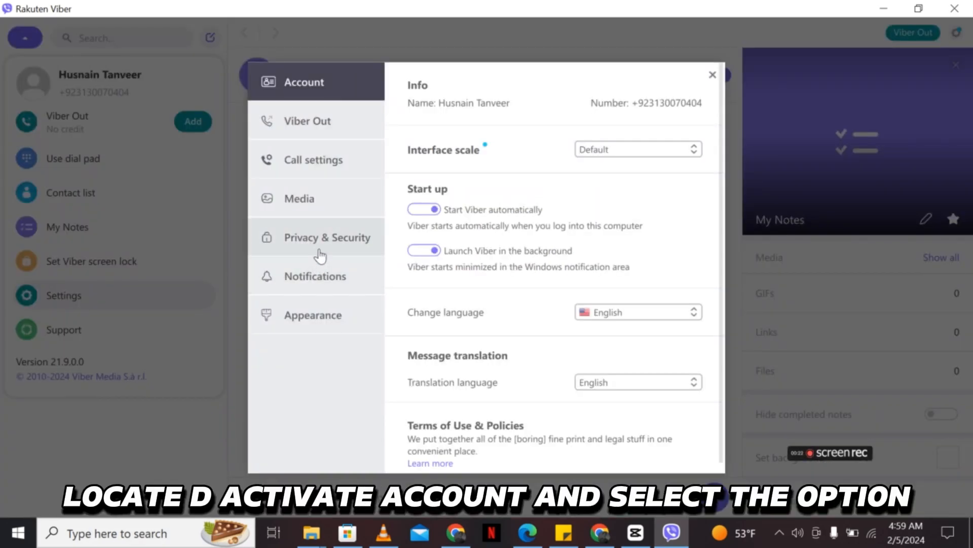
# Confirm deactivating Viber on this device under Privacy & Security, leaving it signed out
pyautogui.click(327, 237)
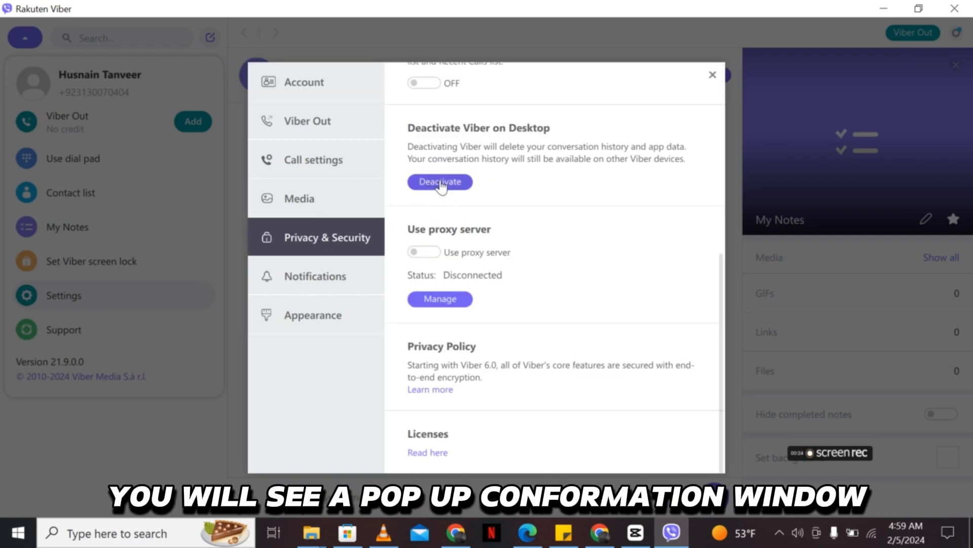
pyautogui.click(439, 182)
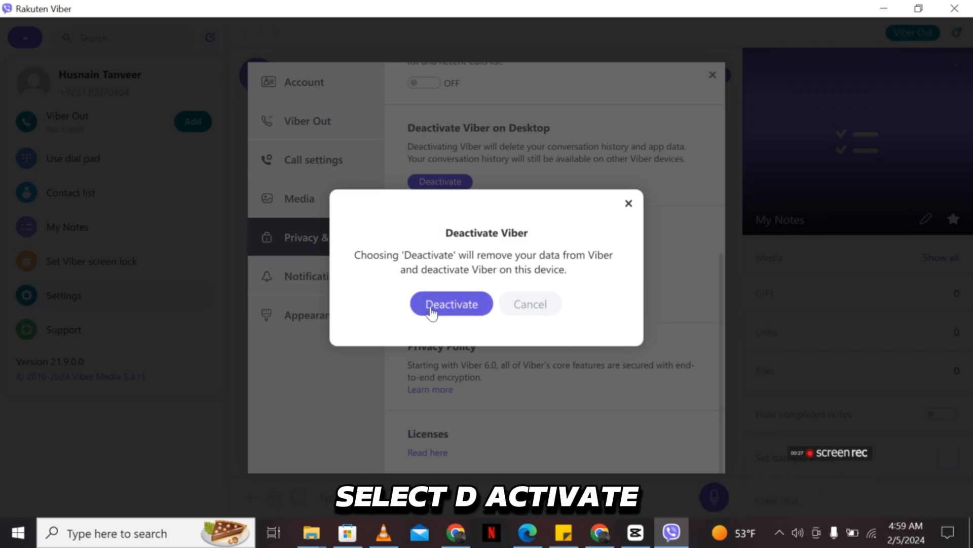
pyautogui.moveTo(452, 313)
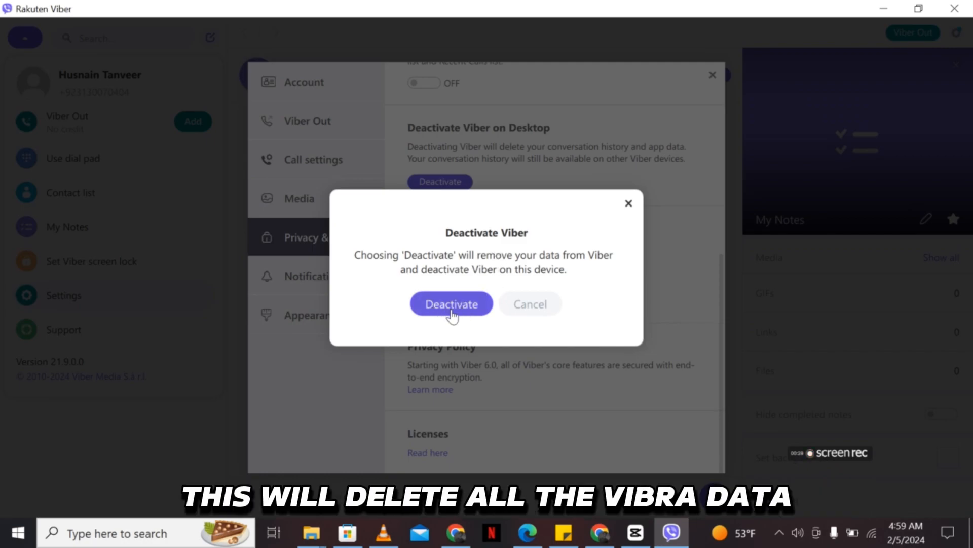
pyautogui.click(451, 304)
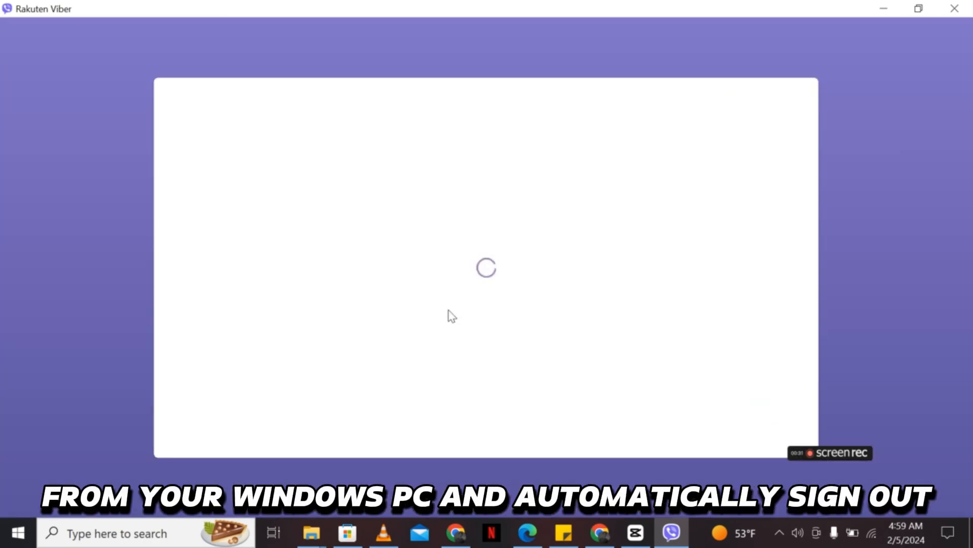